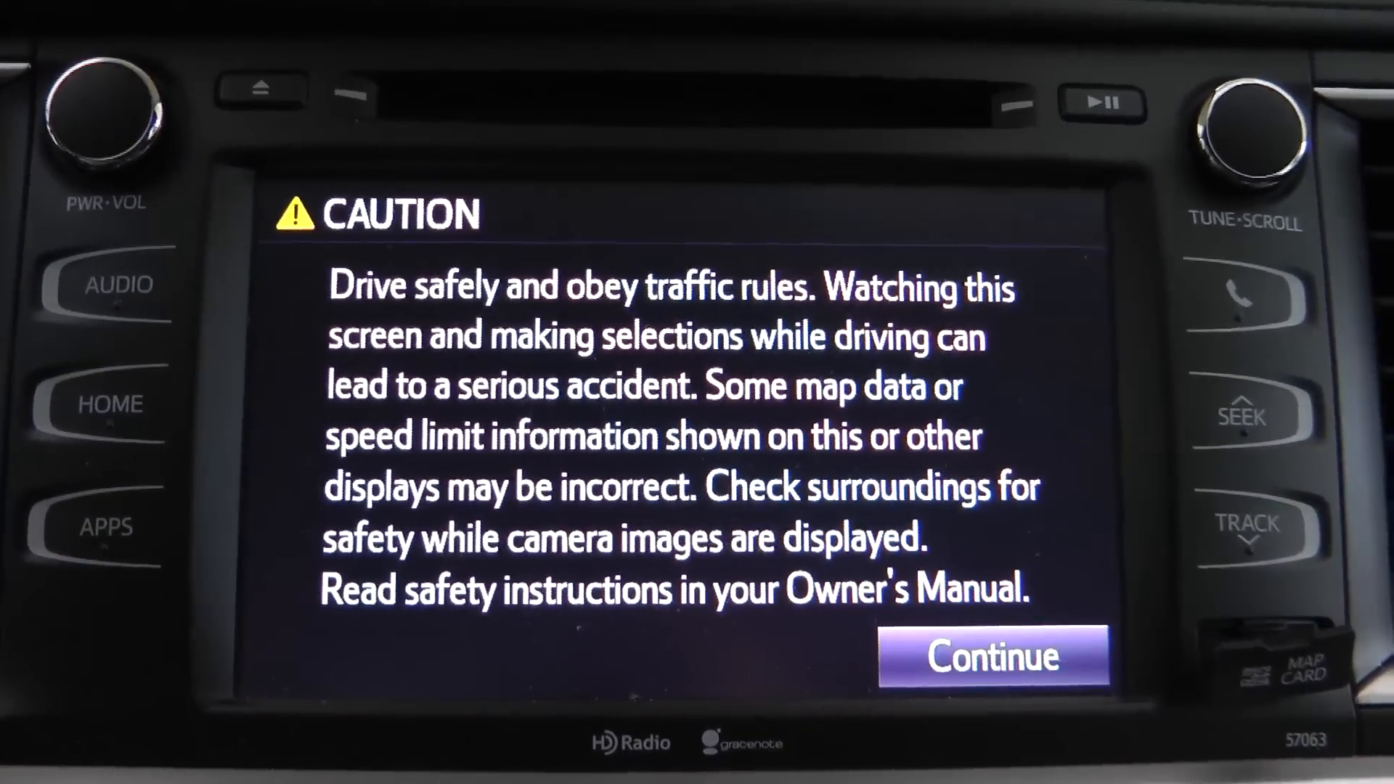
Step: Dismiss the safety notices and confirm installing the new software, reaching version v0101D4
{"action": "left_click", "coordinate": [992, 656]}
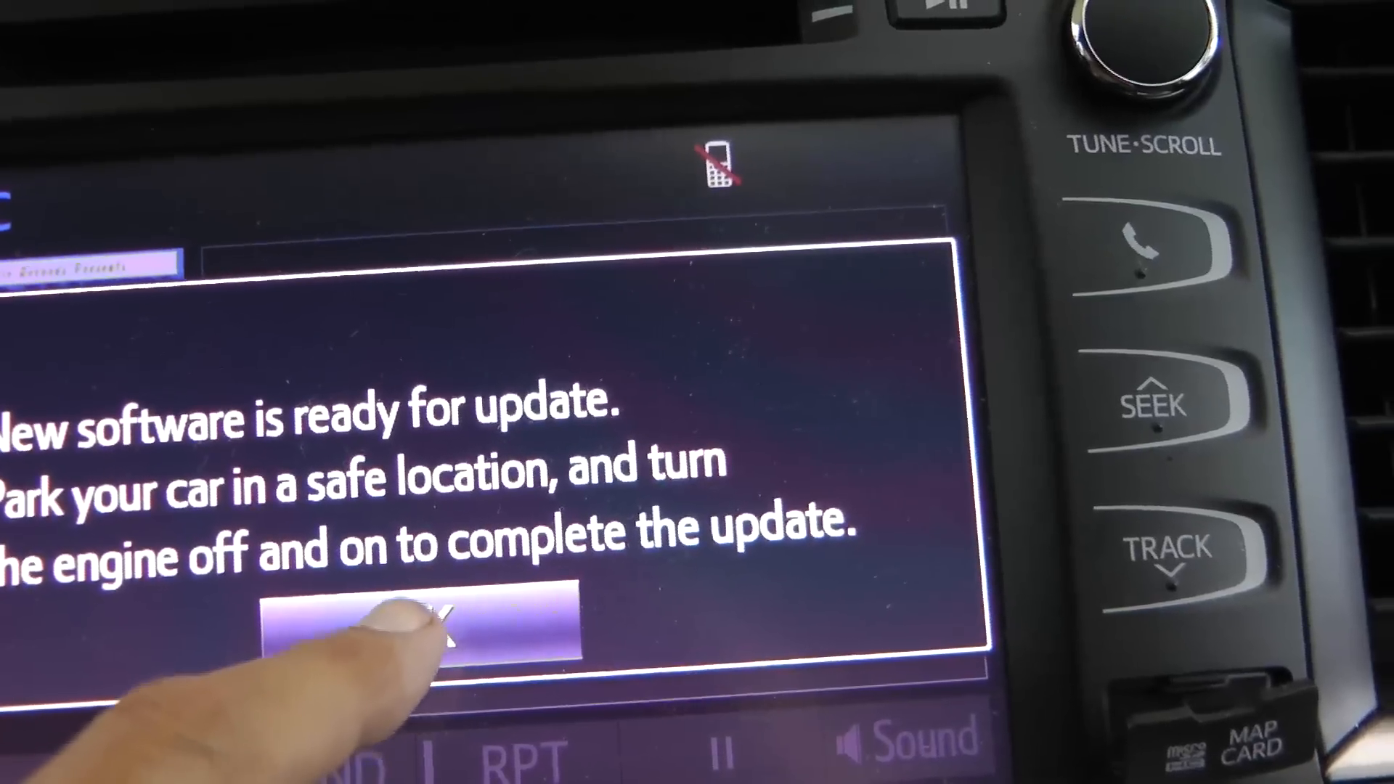
{"action": "left_click", "coordinate": [418, 622]}
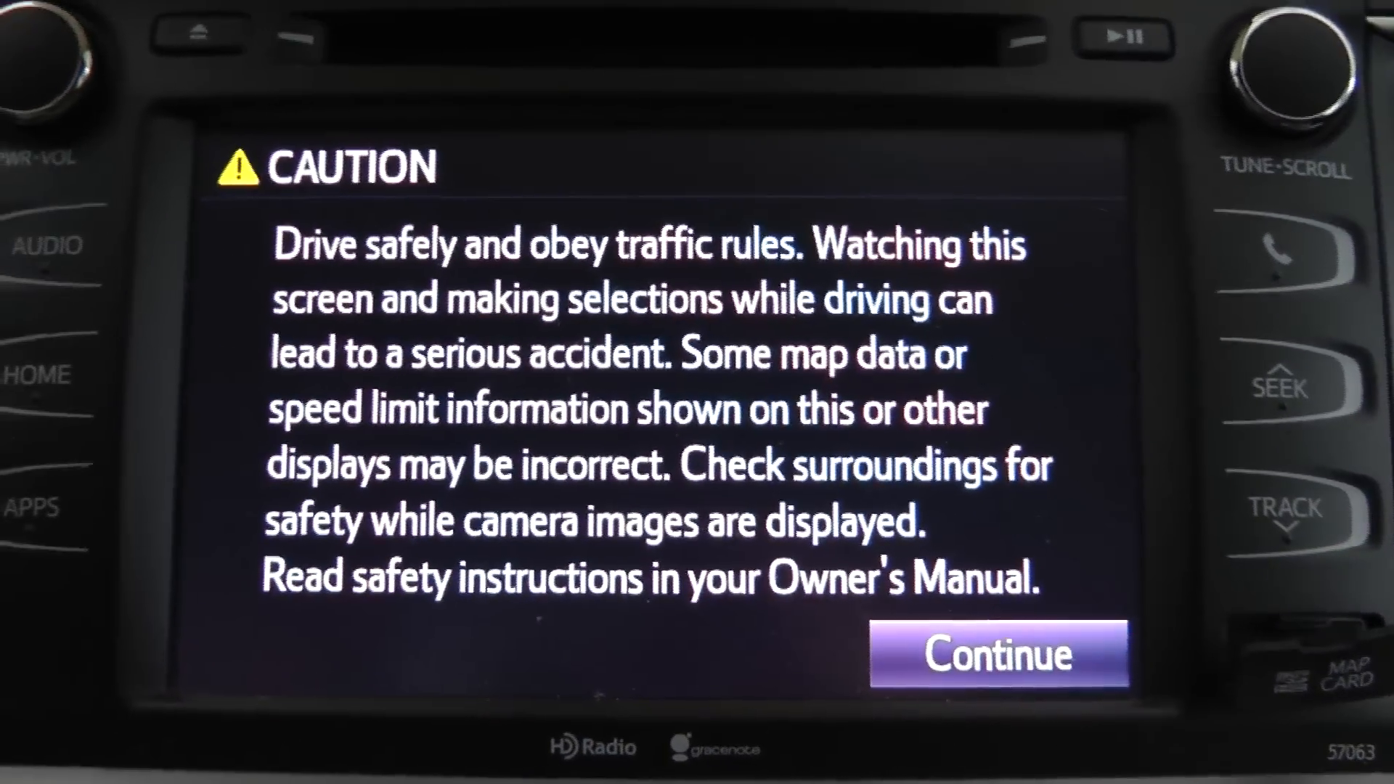
{"action": "left_click", "coordinate": [998, 653]}
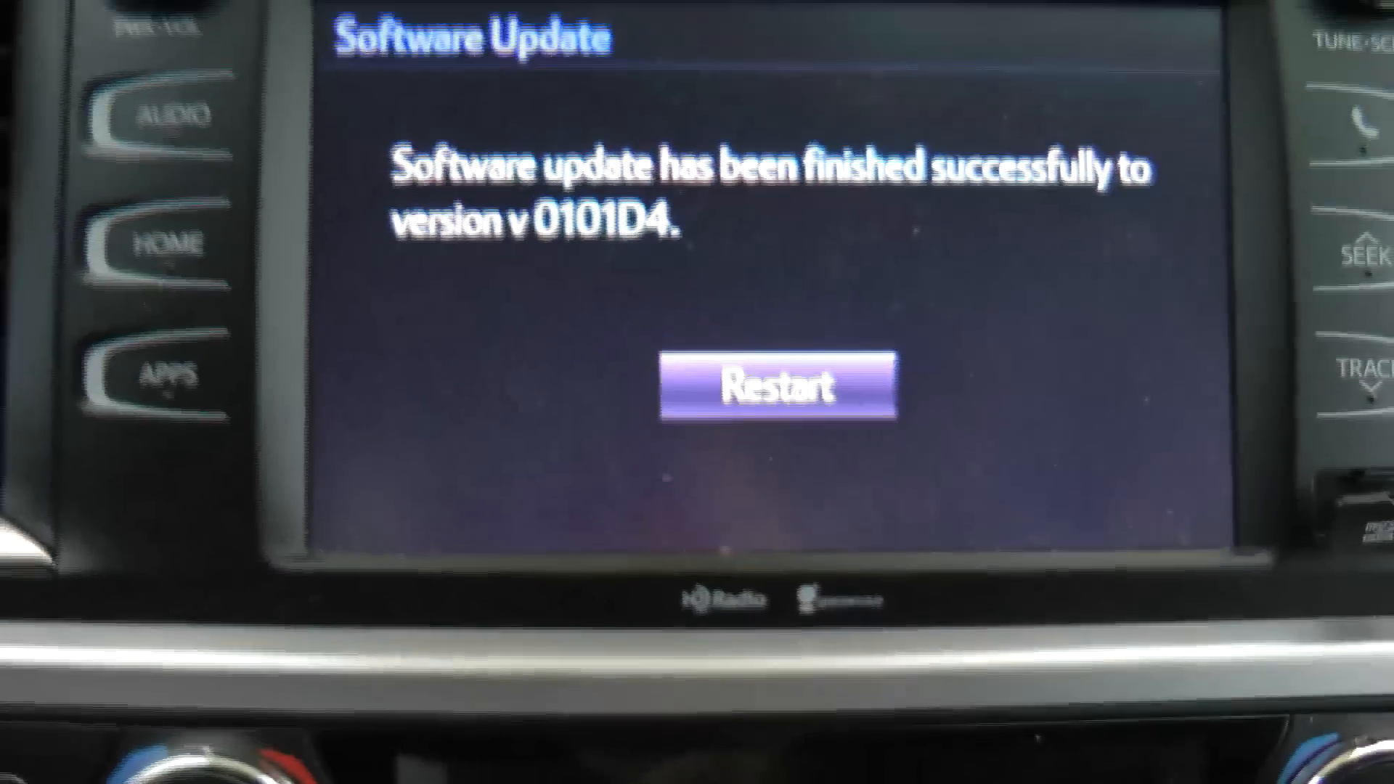
Step: Restart the head unit to finish the update and dismiss the safety notice
{"action": "left_click", "coordinate": [740, 444]}
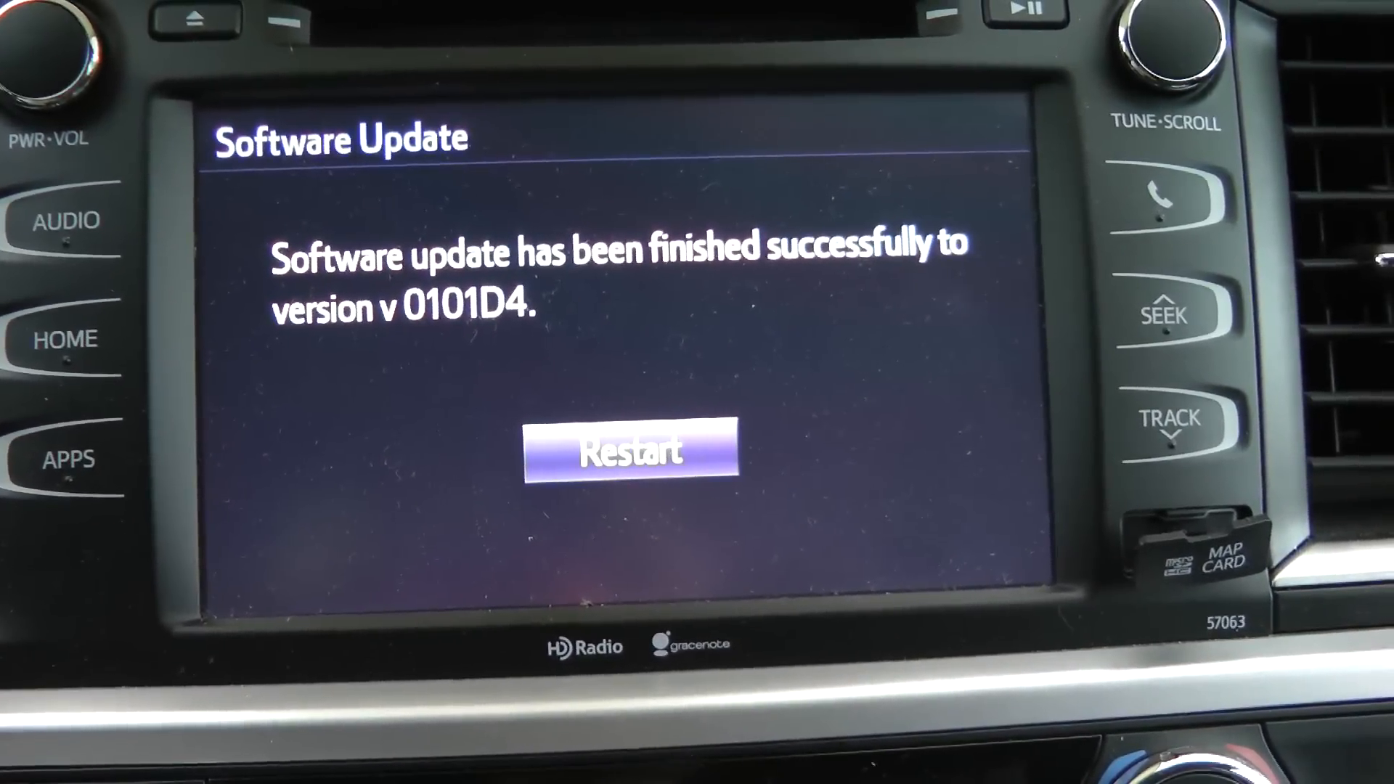
{"action": "left_click", "coordinate": [630, 452]}
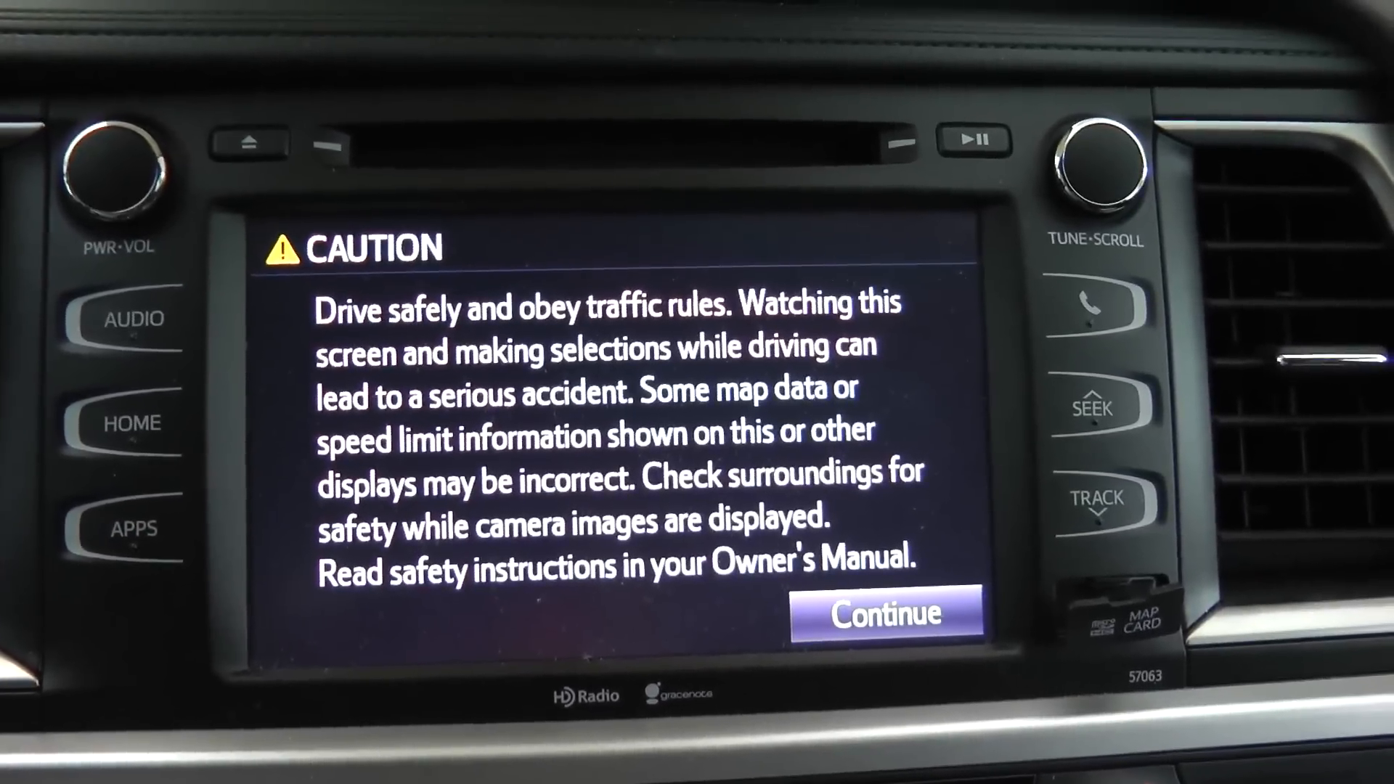
{"action": "left_click", "coordinate": [883, 614]}
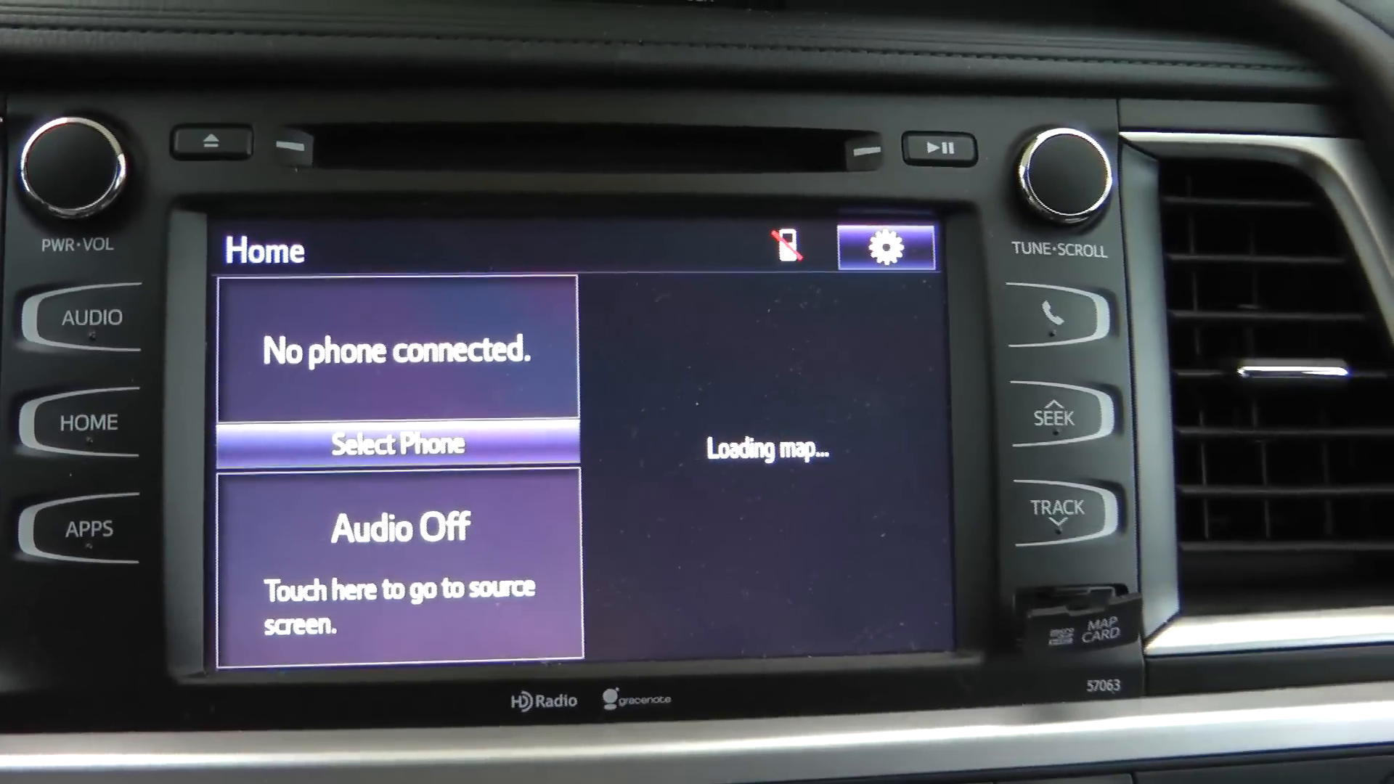